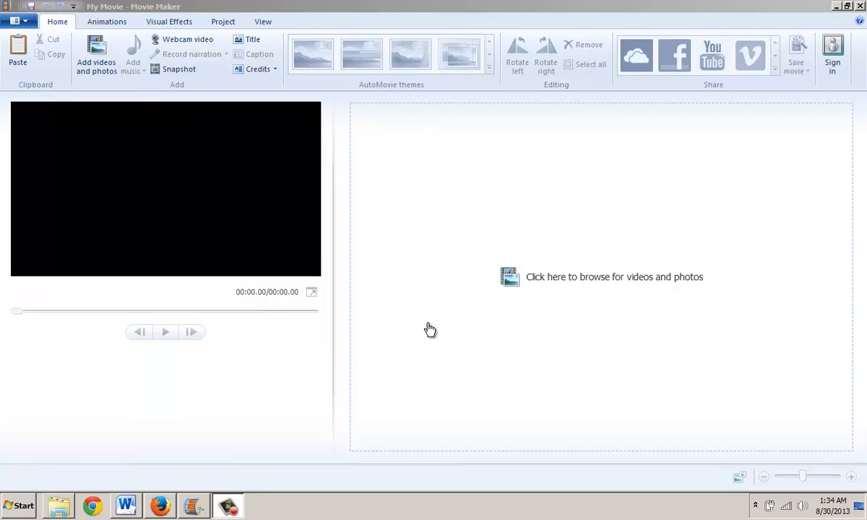
{"action": "mouse_move", "coordinate": [410, 326]}
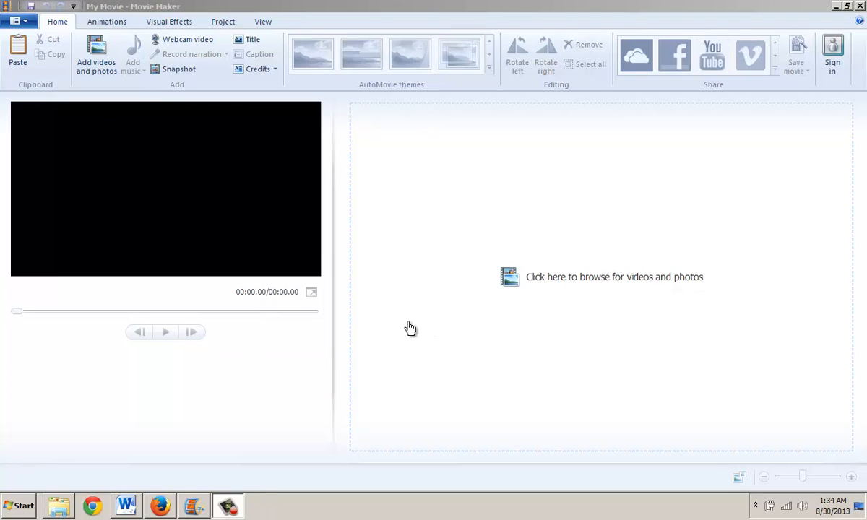
{"action": "mouse_move", "coordinate": [382, 314]}
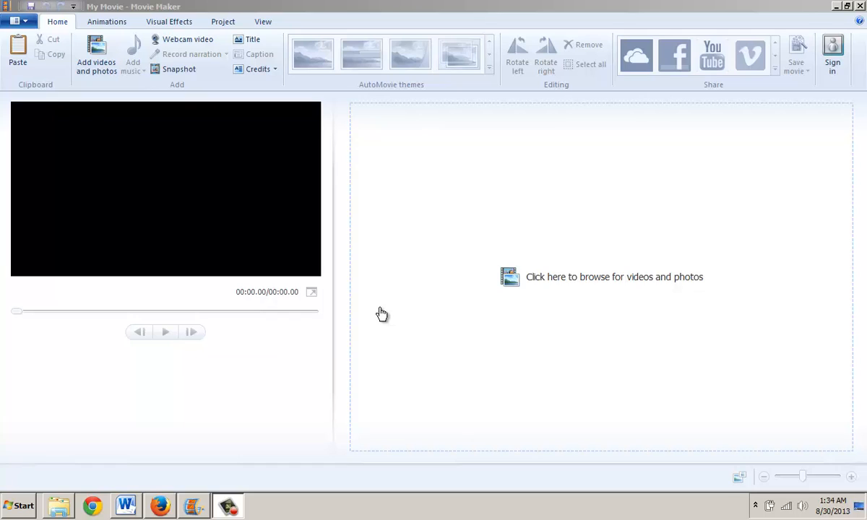
{"action": "mouse_move", "coordinate": [396, 309]}
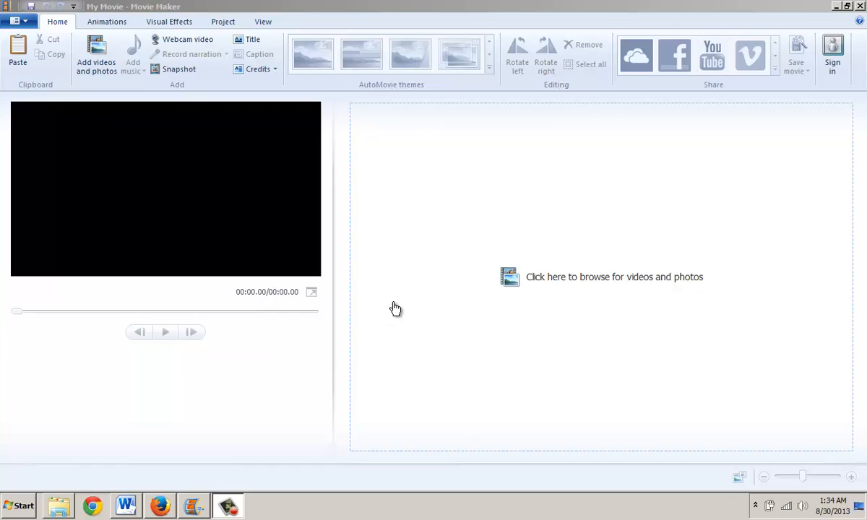
{"action": "mouse_move", "coordinate": [370, 265]}
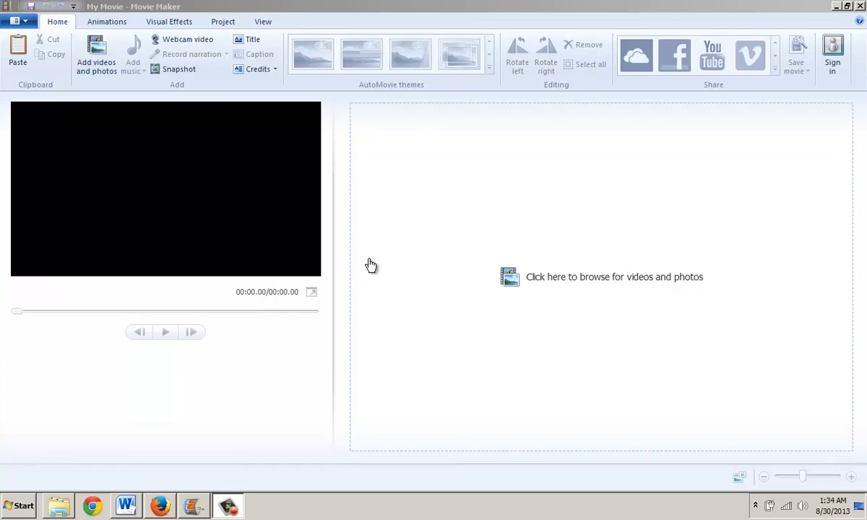
{"action": "mouse_move", "coordinate": [56, 22]}
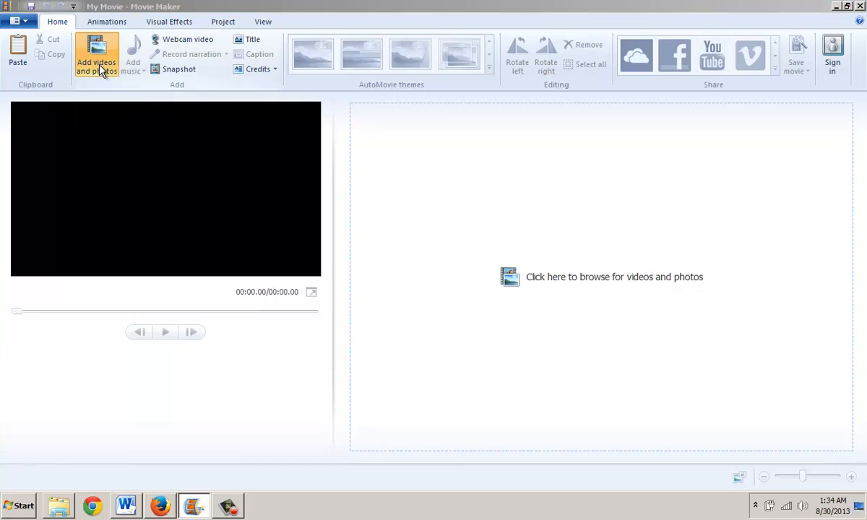
Add the 'How to Create a Video Using PowerPoint' clip from the Desktop to the project.
{"action": "left_click", "coordinate": [95, 55]}
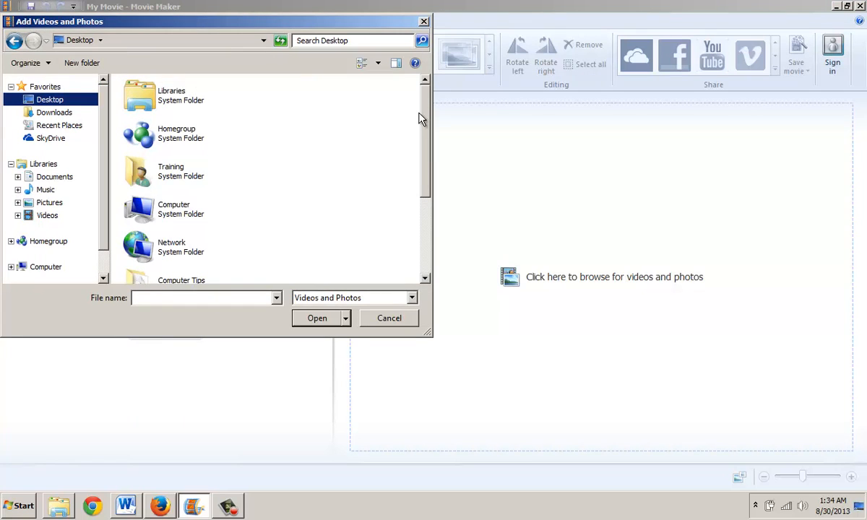
{"action": "scroll", "scroll_direction": "down", "scroll_amount": 3}
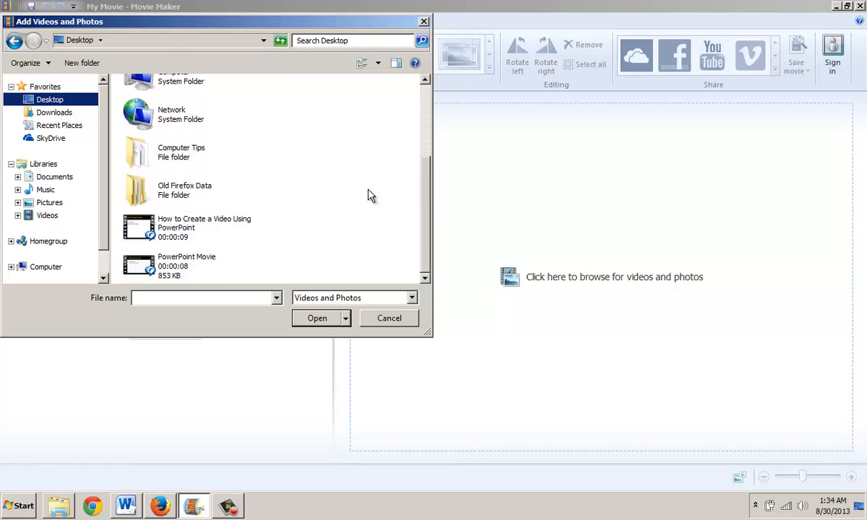
{"action": "mouse_move", "coordinate": [205, 228]}
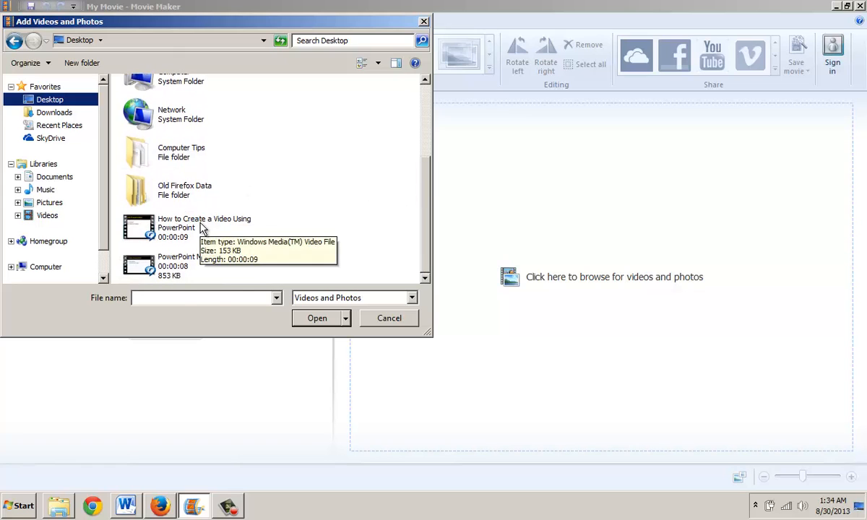
{"action": "left_click", "coordinate": [206, 228]}
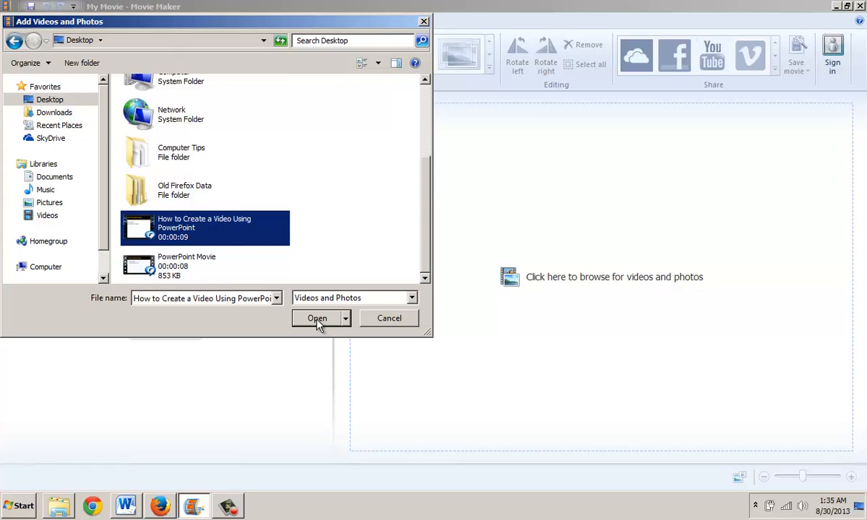
{"action": "mouse_move", "coordinate": [225, 254]}
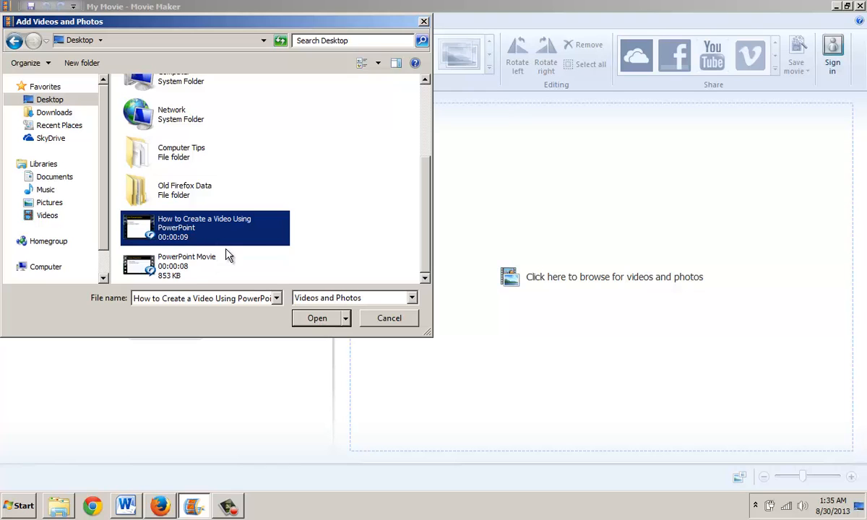
{"action": "left_click", "coordinate": [317, 318]}
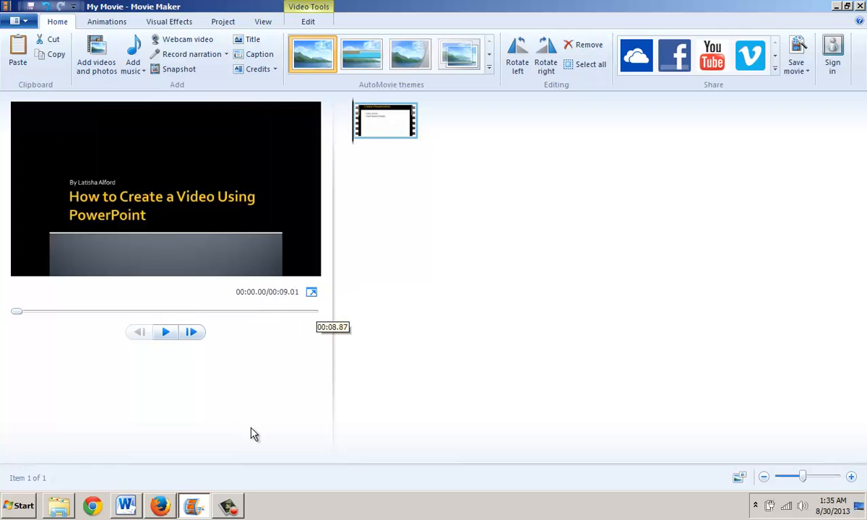
{"action": "mouse_move", "coordinate": [694, 167]}
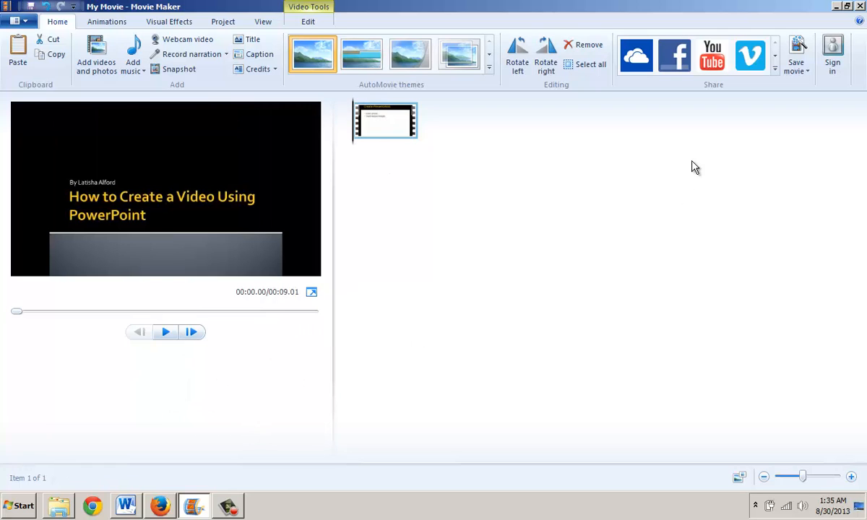
{"action": "mouse_move", "coordinate": [58, 21]}
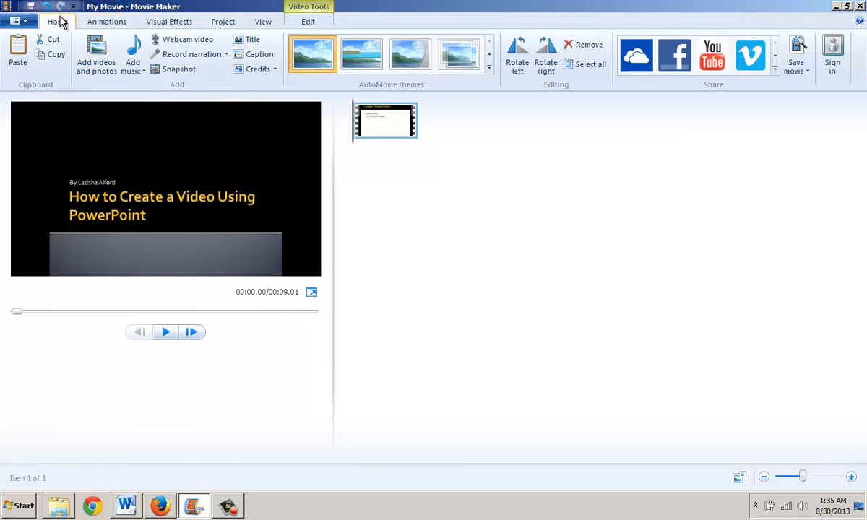
{"action": "mouse_move", "coordinate": [709, 93]}
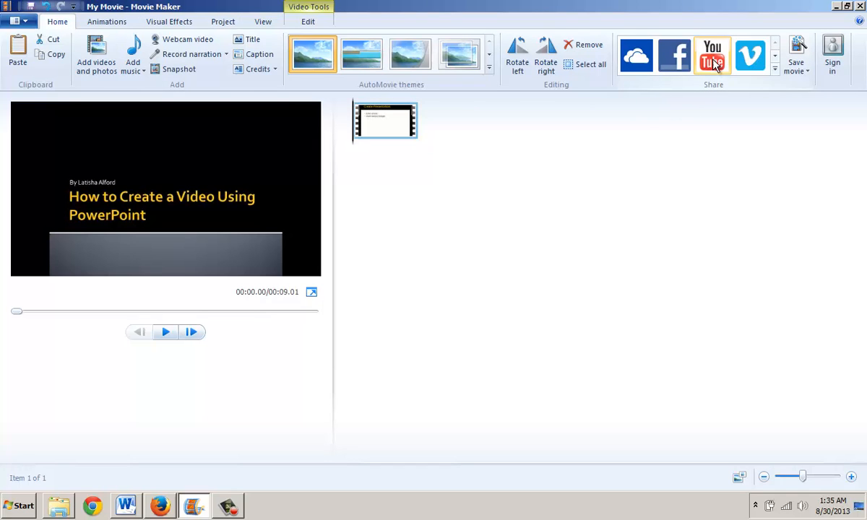
Begin a YouTube publish from the Share group at 1280 × 720 (recommended).
{"action": "left_click", "coordinate": [711, 55]}
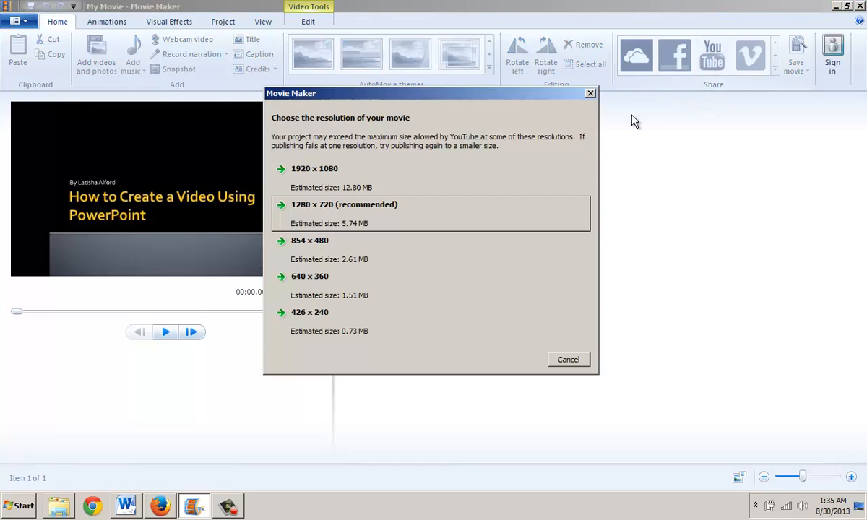
{"action": "mouse_move", "coordinate": [381, 143]}
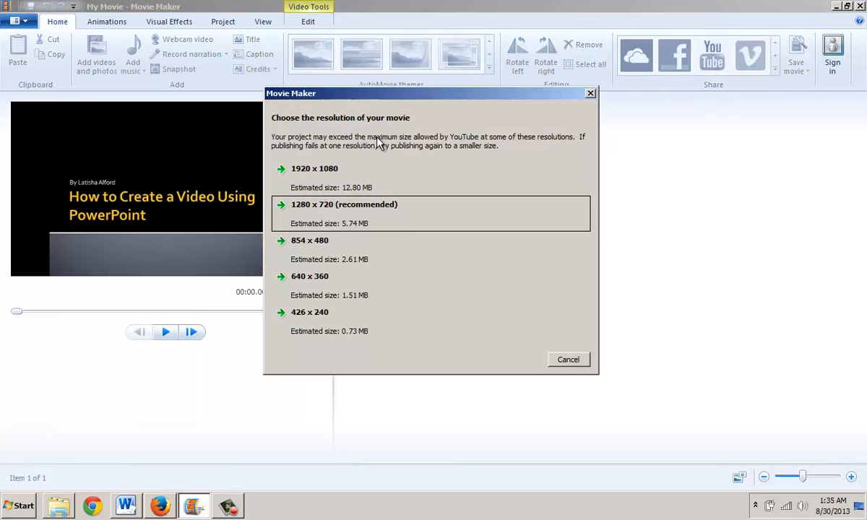
{"action": "mouse_move", "coordinate": [382, 220]}
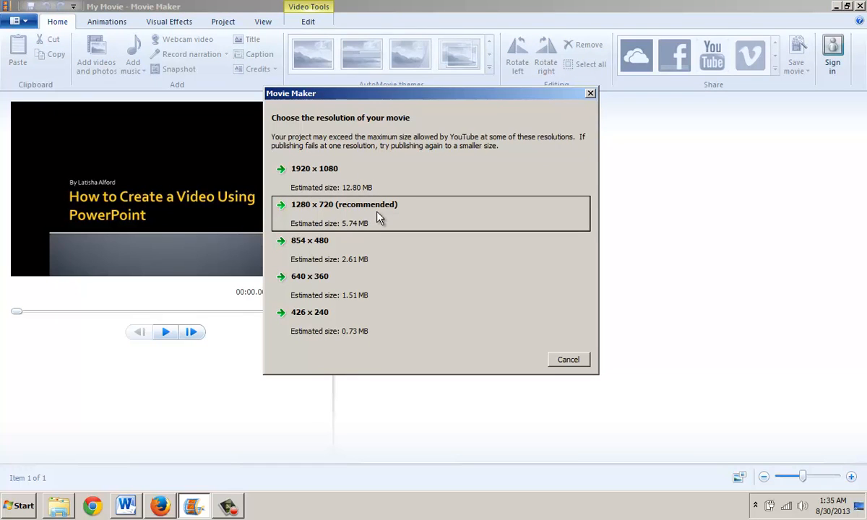
{"action": "left_click", "coordinate": [344, 204]}
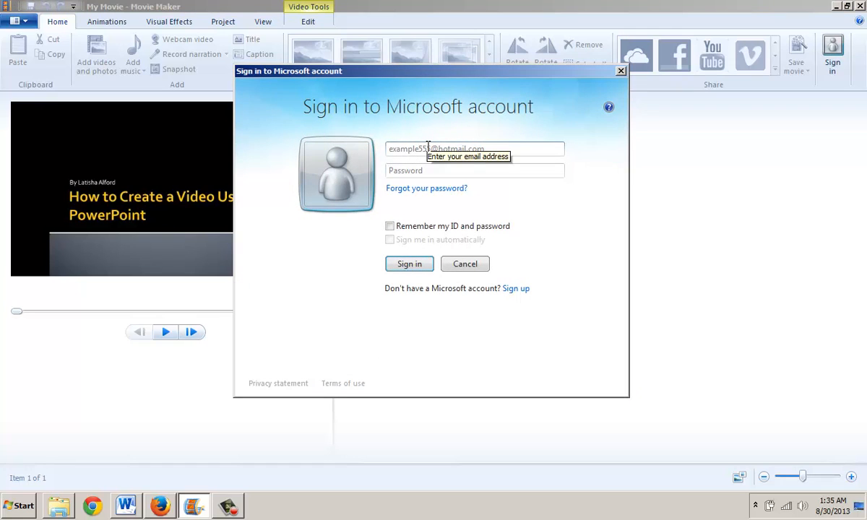
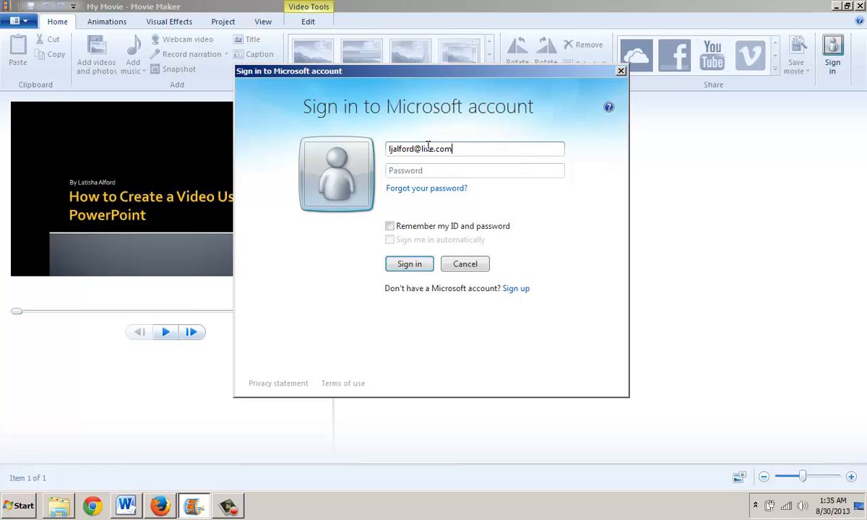
Enter the Microsoft account email and password and sign in.
{"action": "type", "text": "password"}
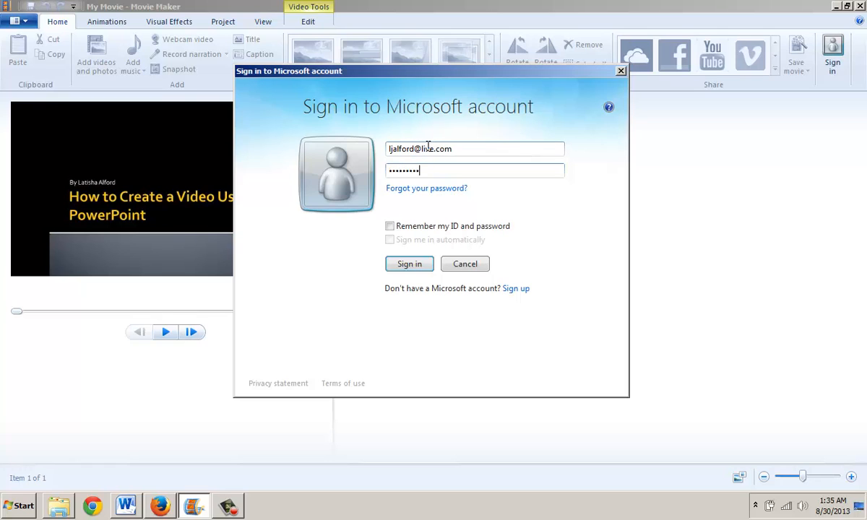
{"action": "mouse_move", "coordinate": [409, 263]}
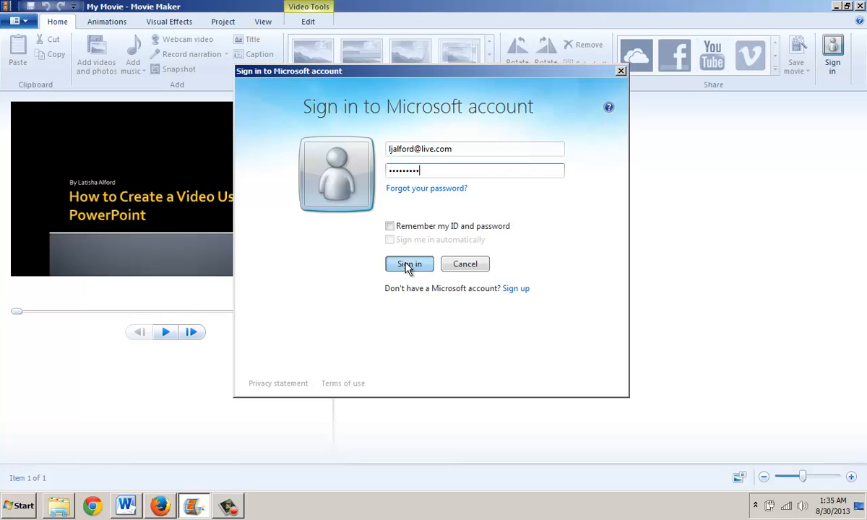
{"action": "left_click", "coordinate": [409, 263]}
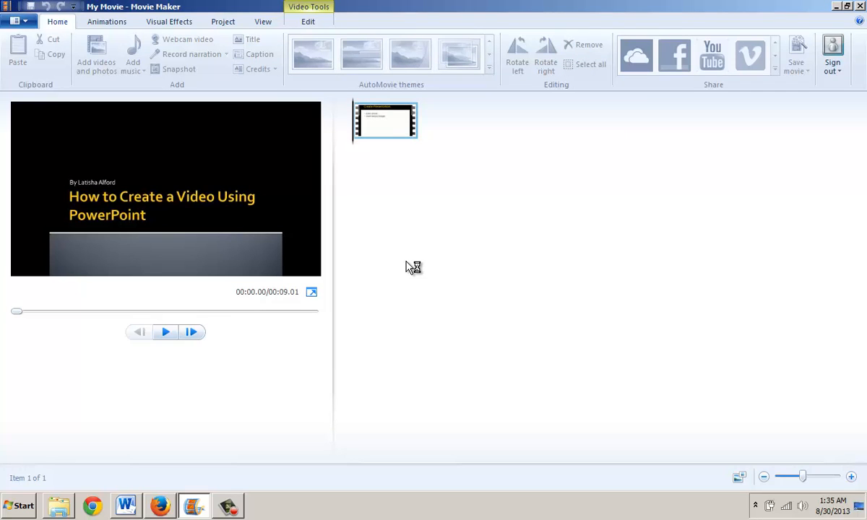
Sign in to YouTube with the first account, which is rejected for having no channel.
{"action": "left_click", "coordinate": [711, 55]}
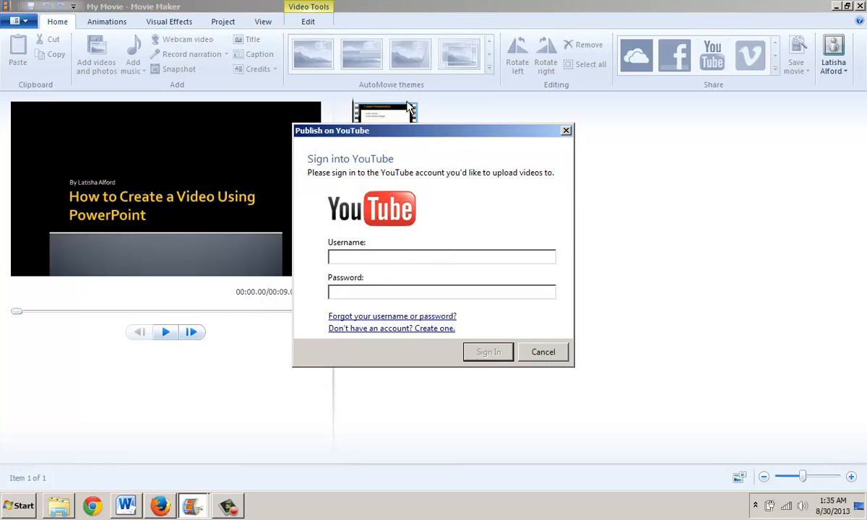
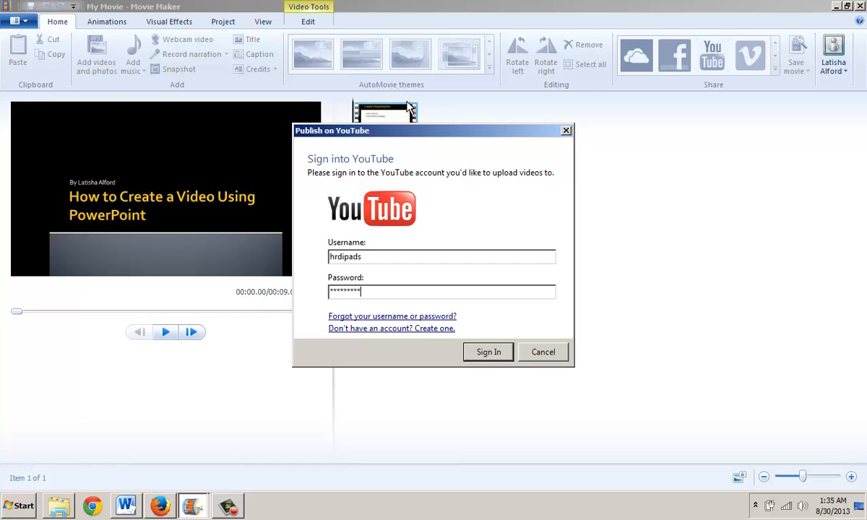
{"action": "left_click", "coordinate": [488, 353]}
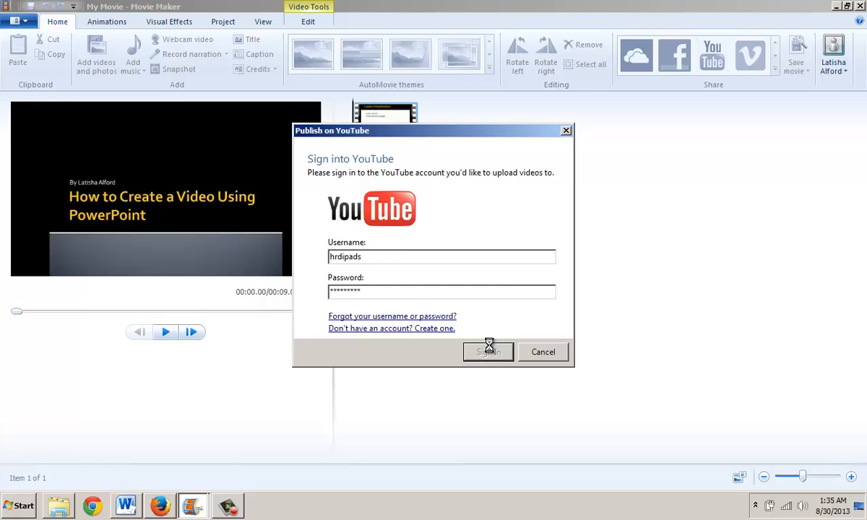
Dismiss the channel error and sign in with a second YouTube account.
{"action": "left_click", "coordinate": [488, 353]}
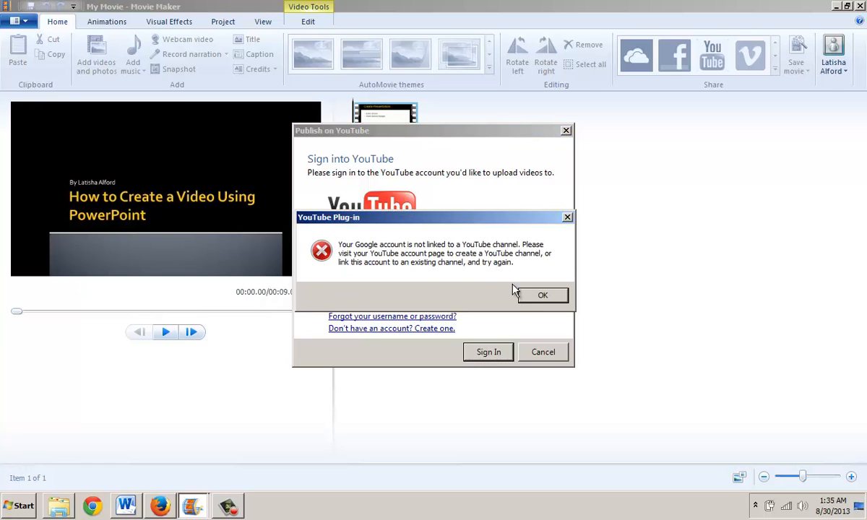
{"action": "left_click", "coordinate": [543, 295]}
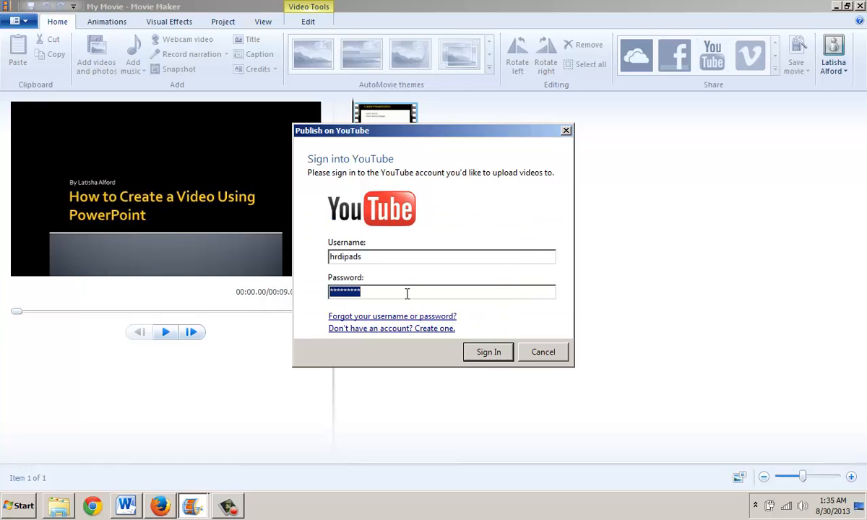
{"action": "mouse_move", "coordinate": [384, 257]}
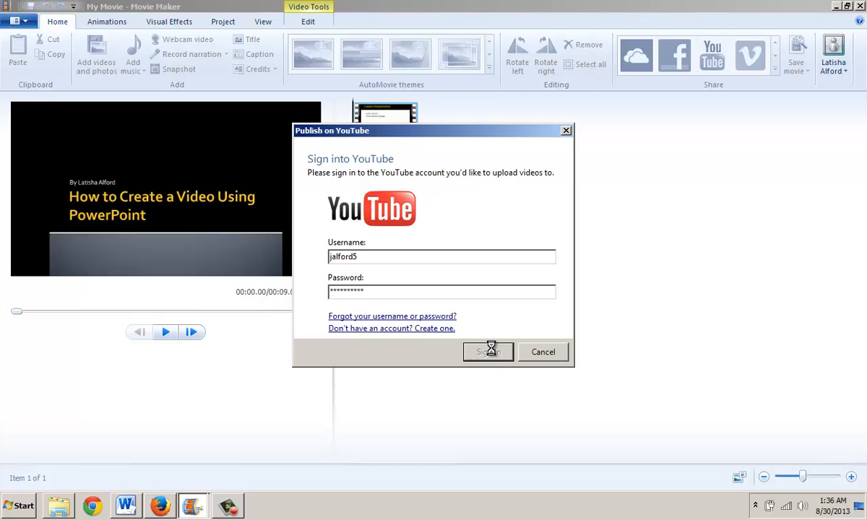
{"action": "left_click", "coordinate": [489, 353]}
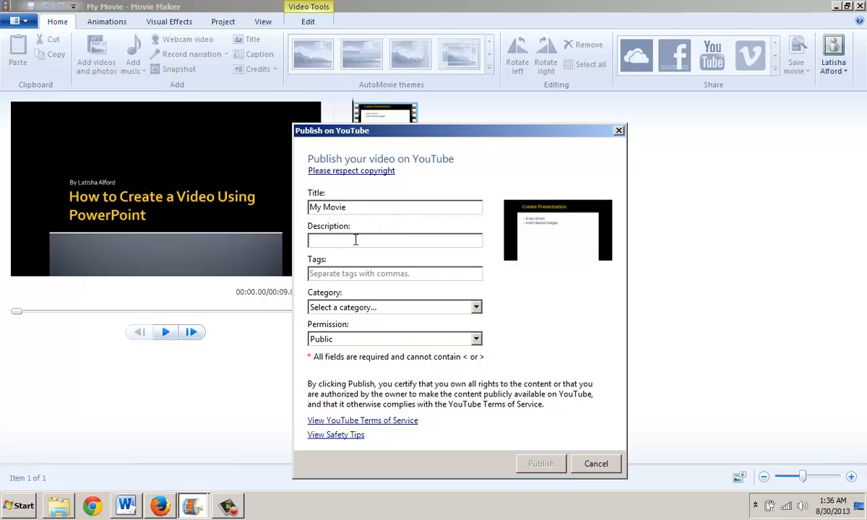
{"action": "mouse_move", "coordinate": [358, 344]}
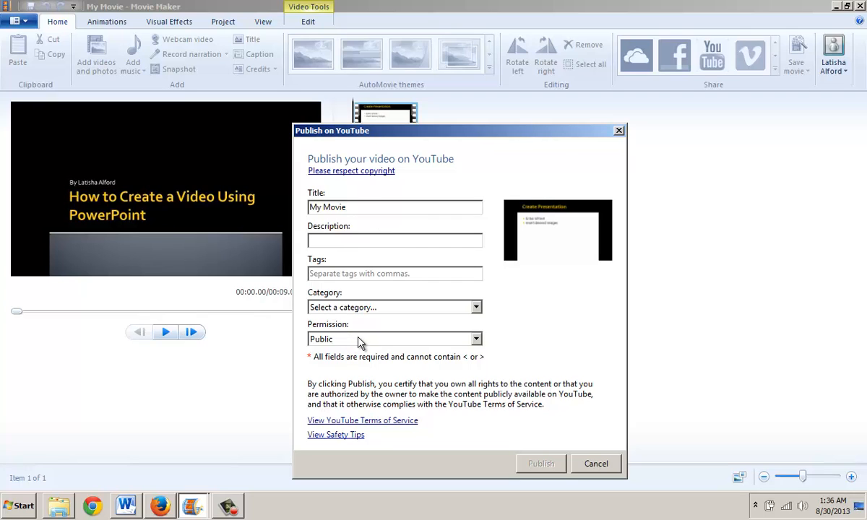
Set the upload's permission to Private and its category to Education.
{"action": "left_click", "coordinate": [395, 338]}
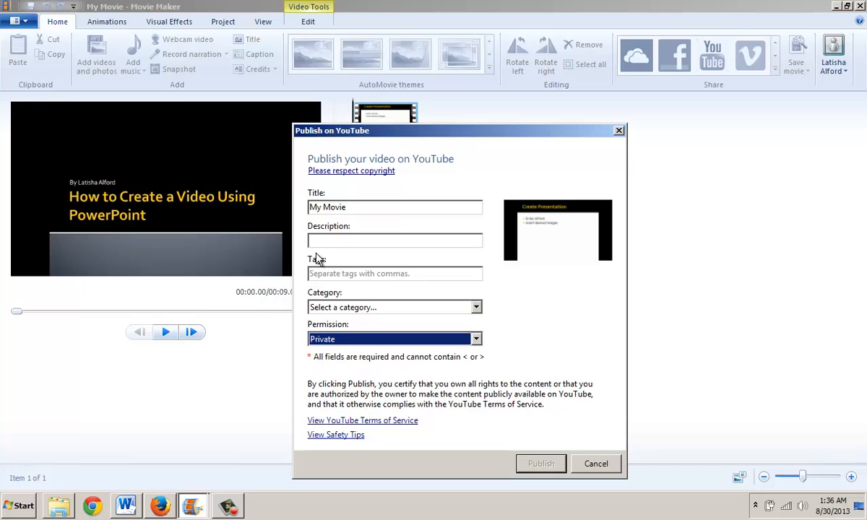
{"action": "left_click", "coordinate": [476, 306]}
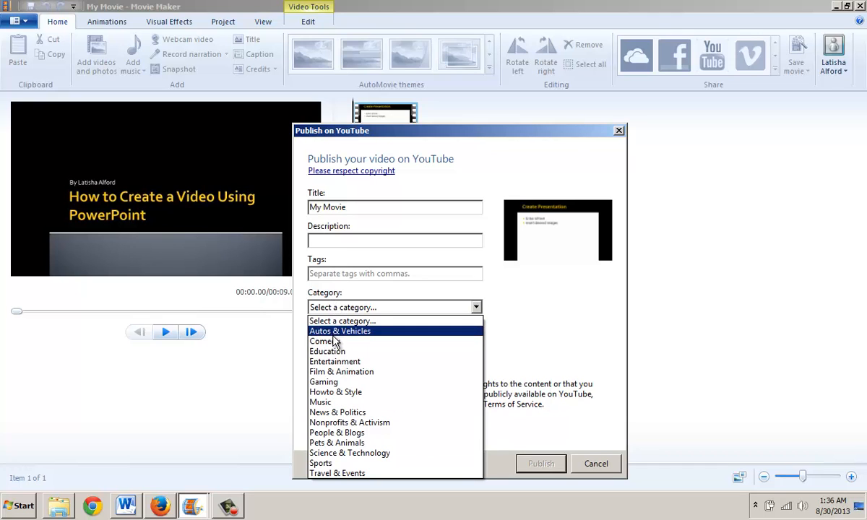
{"action": "left_click", "coordinate": [327, 351]}
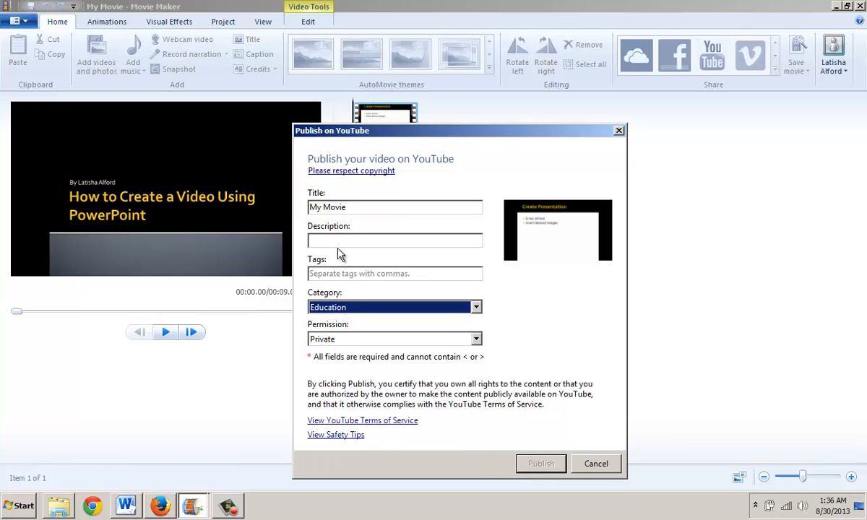
Enter 'PowerPoint' as both the video description and the tags.
{"action": "left_click", "coordinate": [396, 239]}
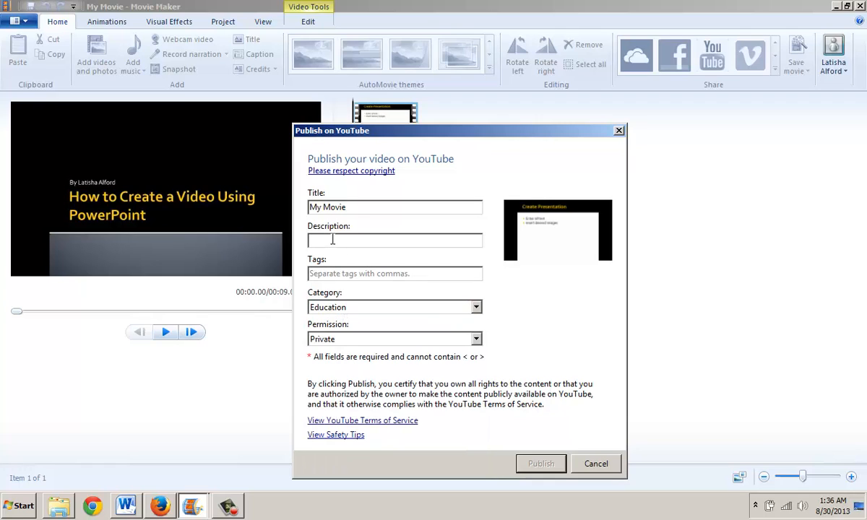
{"action": "type", "text": "Power"}
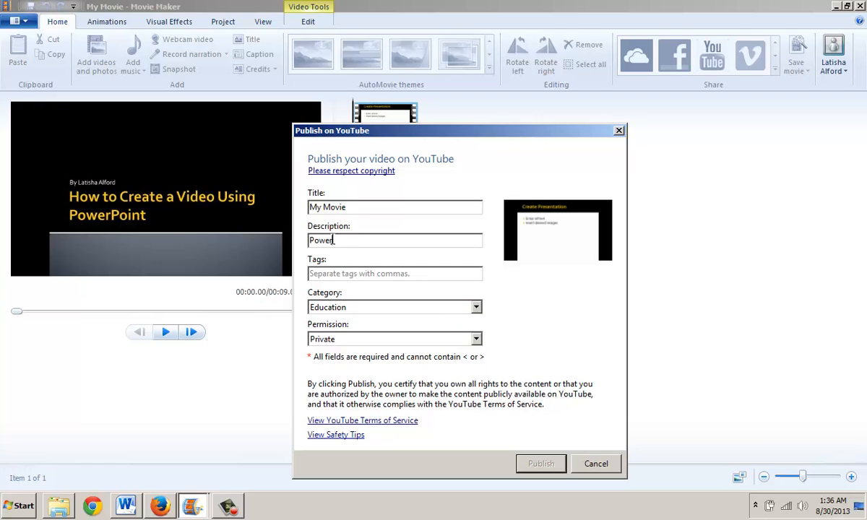
{"action": "type", "text": "Point"}
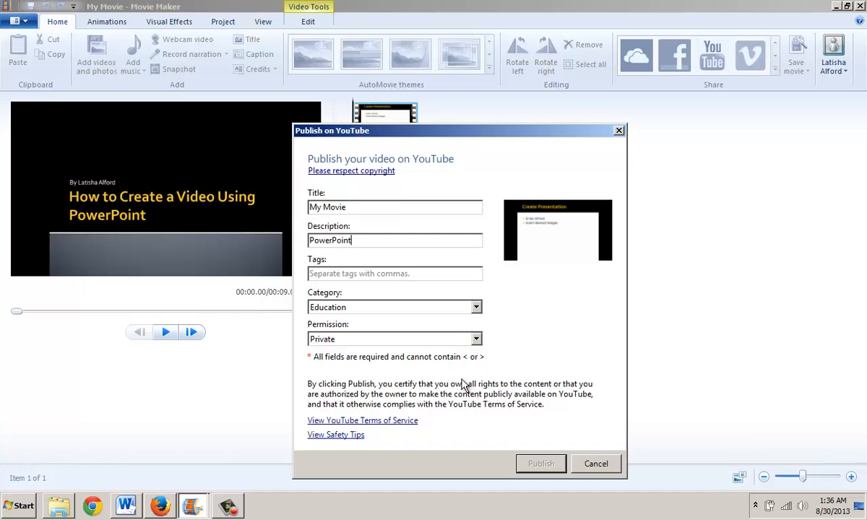
{"action": "left_click", "coordinate": [395, 274]}
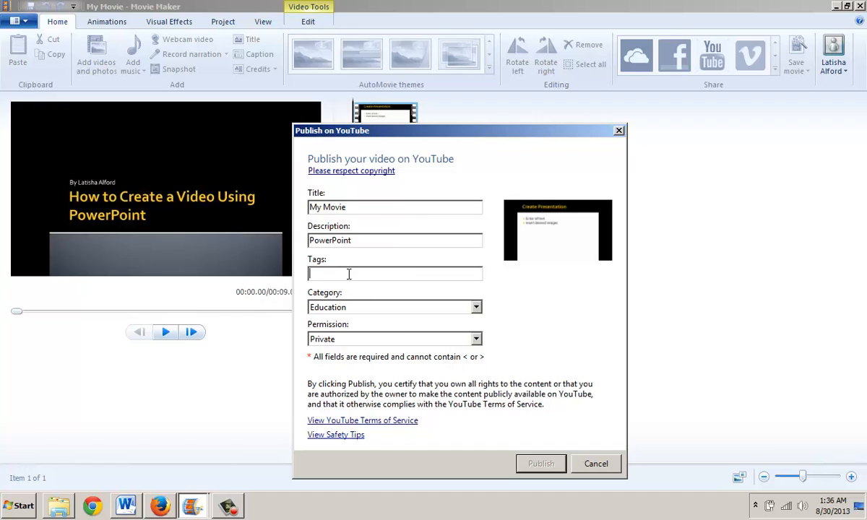
{"action": "type", "text": "PowerPoint"}
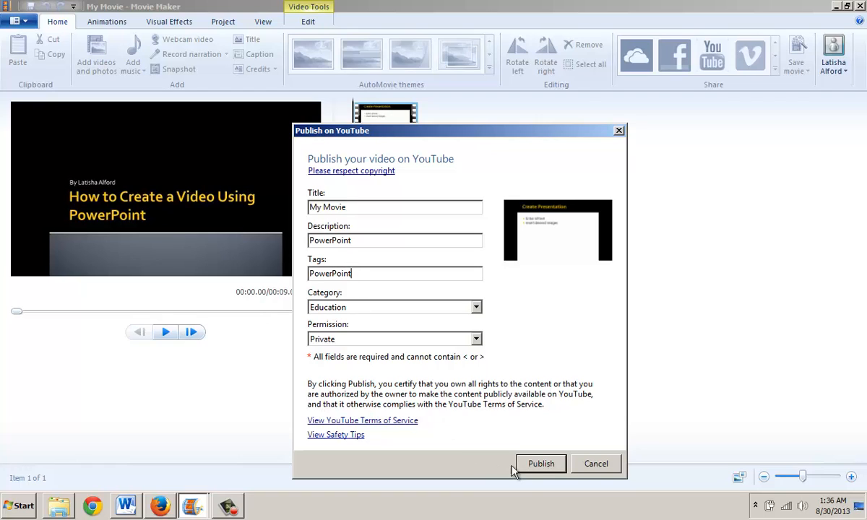
Publish My Movie to YouTube, minimize Movie Maker and switch to Firefox.
{"action": "left_click", "coordinate": [541, 463]}
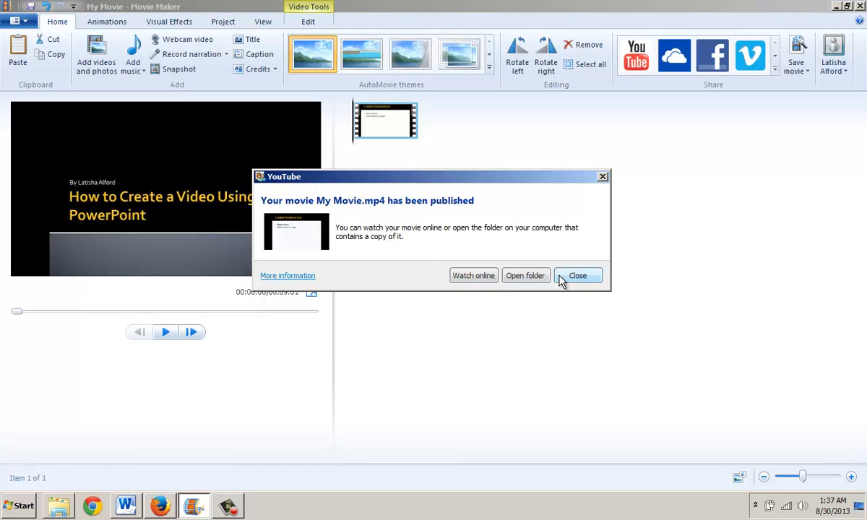
{"action": "left_click", "coordinate": [578, 275]}
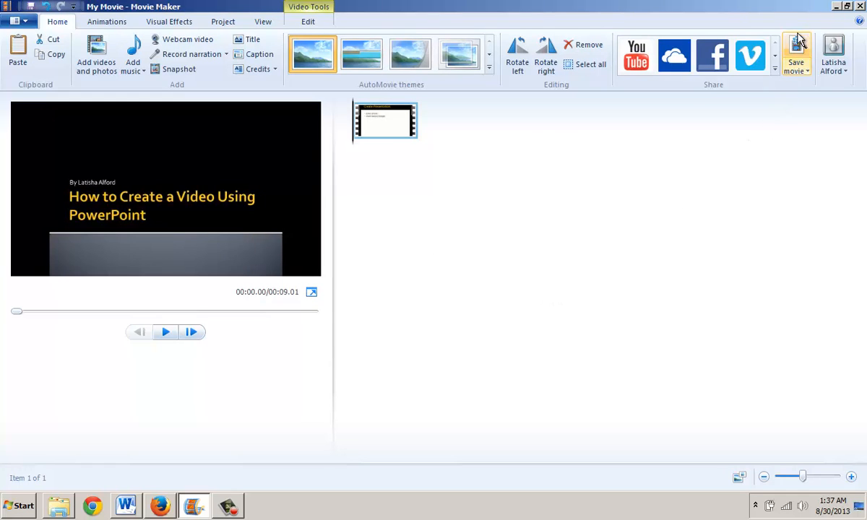
{"action": "left_click", "coordinate": [837, 5]}
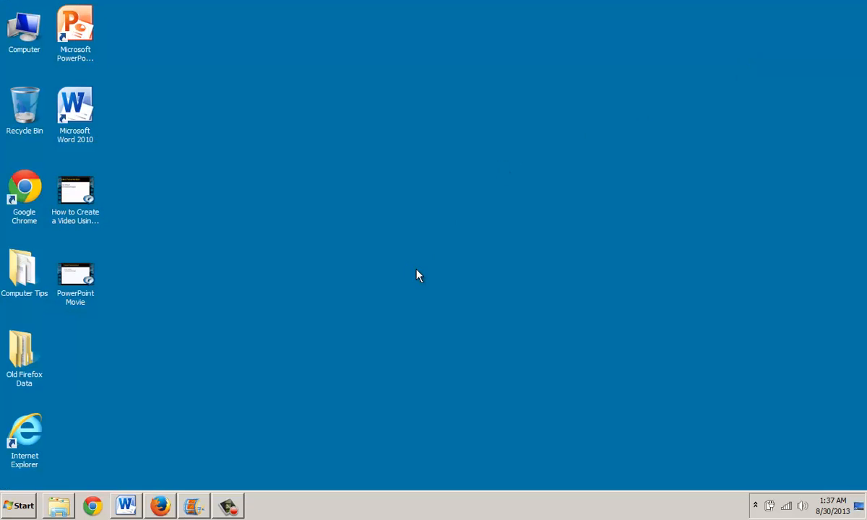
{"action": "mouse_move", "coordinate": [159, 506]}
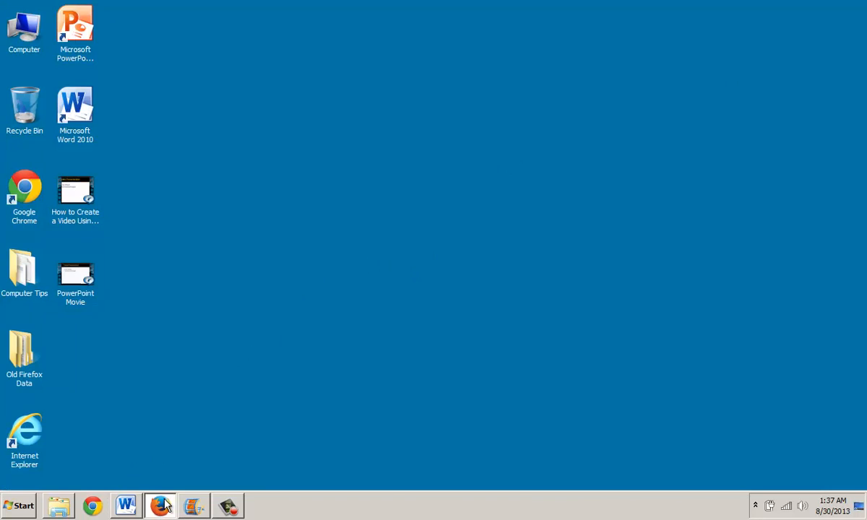
{"action": "left_click", "coordinate": [159, 506]}
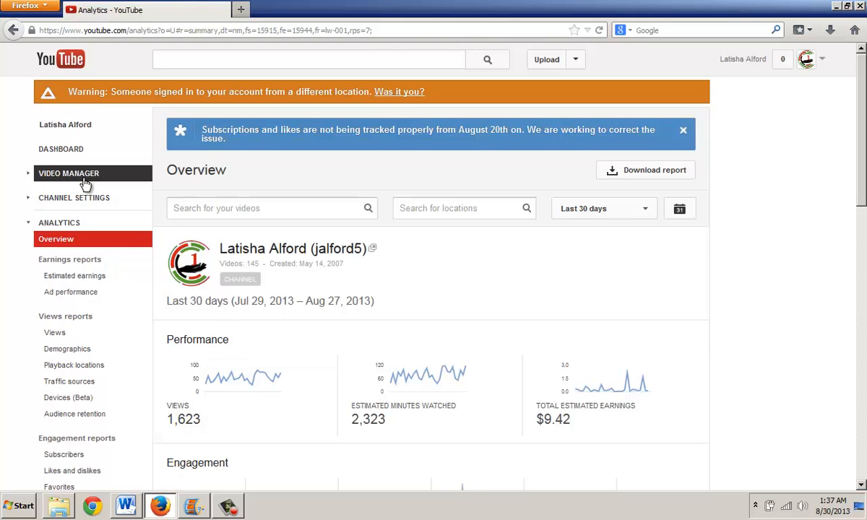
Find My Movie in Video Manager uploads and go to its watch page.
{"action": "left_click", "coordinate": [69, 174]}
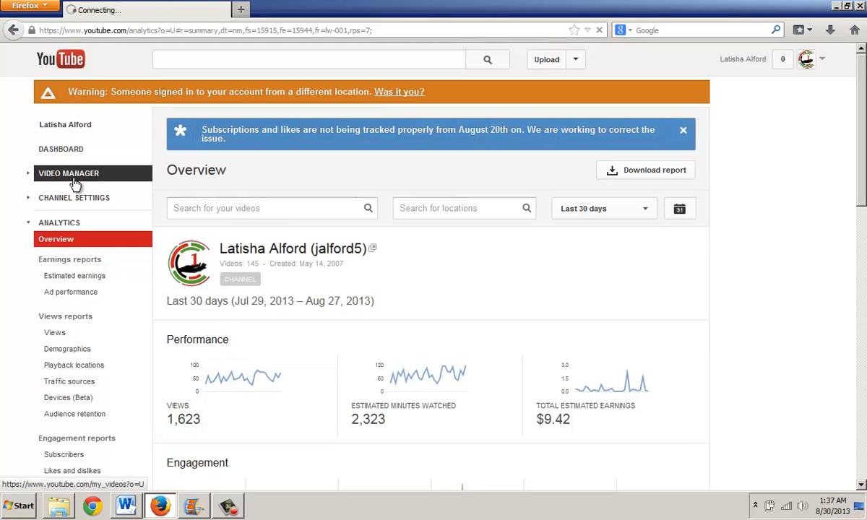
{"action": "left_click", "coordinate": [69, 173]}
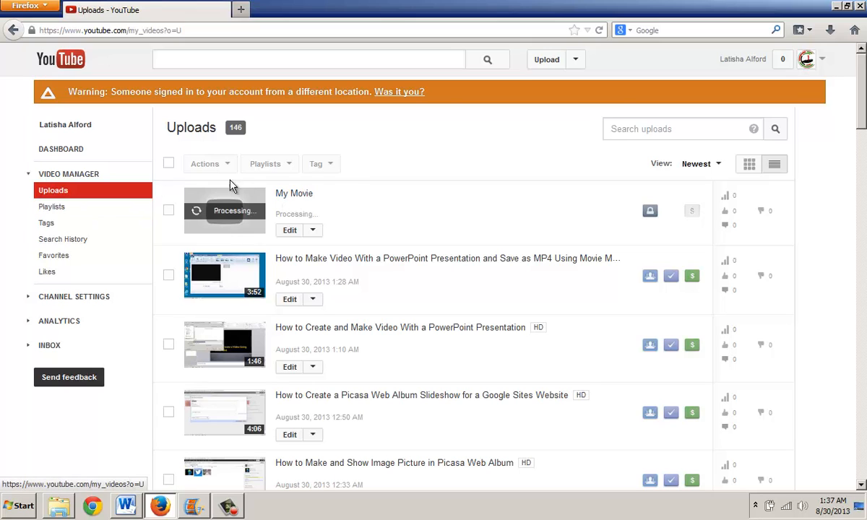
{"action": "mouse_move", "coordinate": [52, 208]}
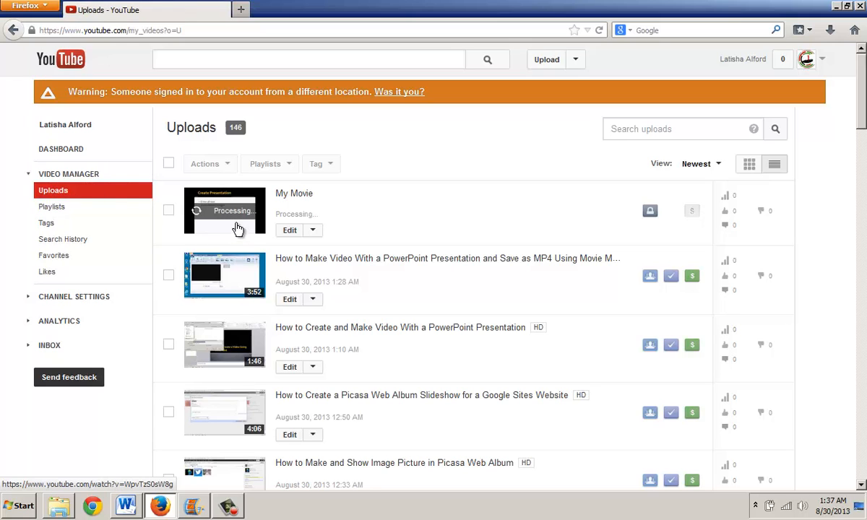
{"action": "mouse_move", "coordinate": [249, 210]}
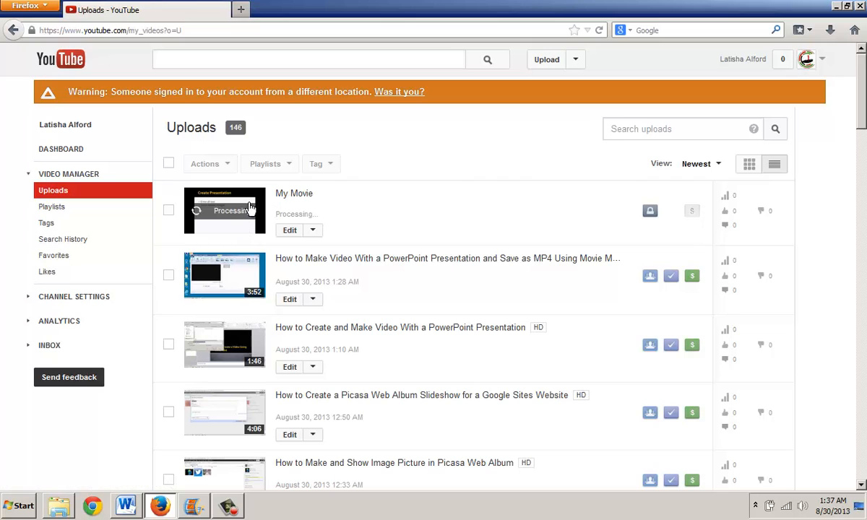
{"action": "mouse_move", "coordinate": [295, 194]}
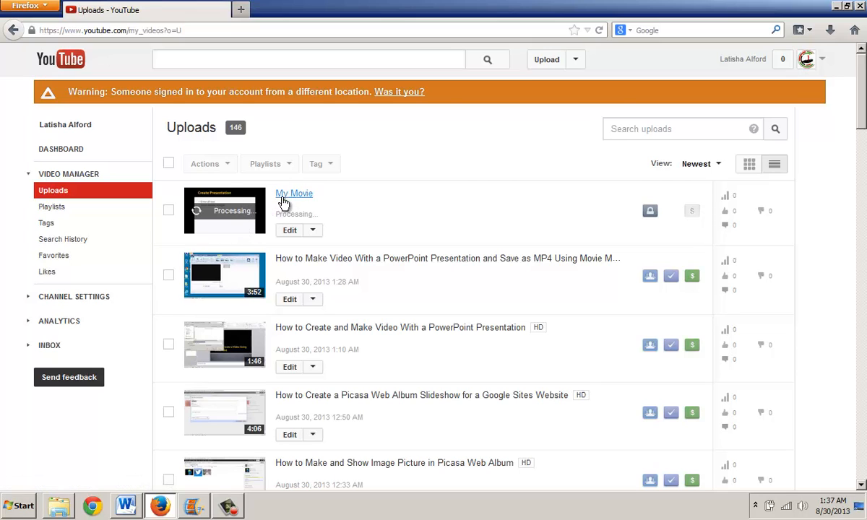
{"action": "mouse_move", "coordinate": [462, 176]}
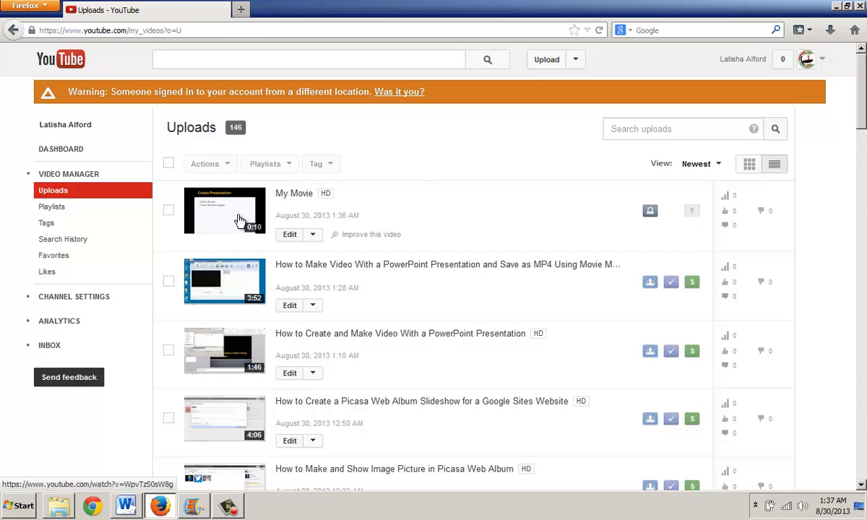
{"action": "left_click", "coordinate": [224, 211]}
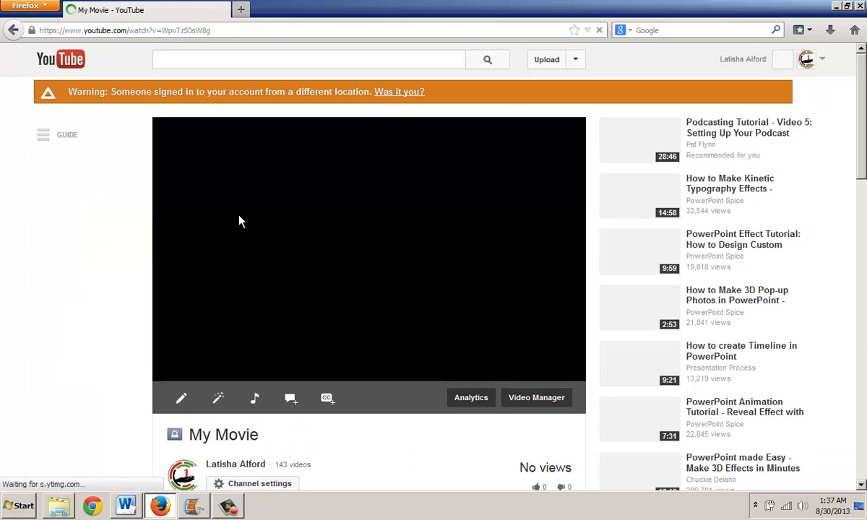